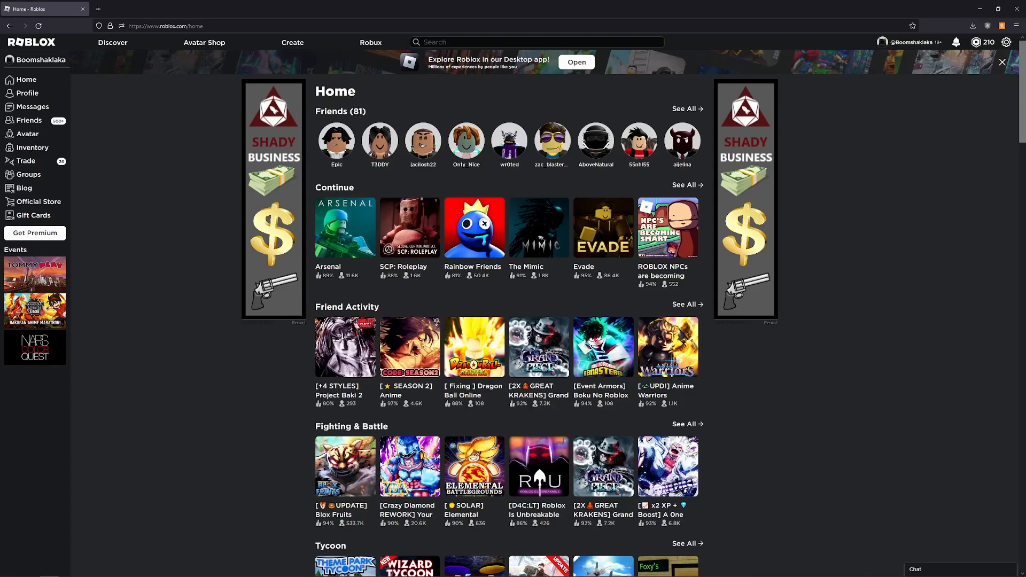
# Step: Start Arsenal from its Roblox game page, then leave the experience
pyautogui.click(345, 228)
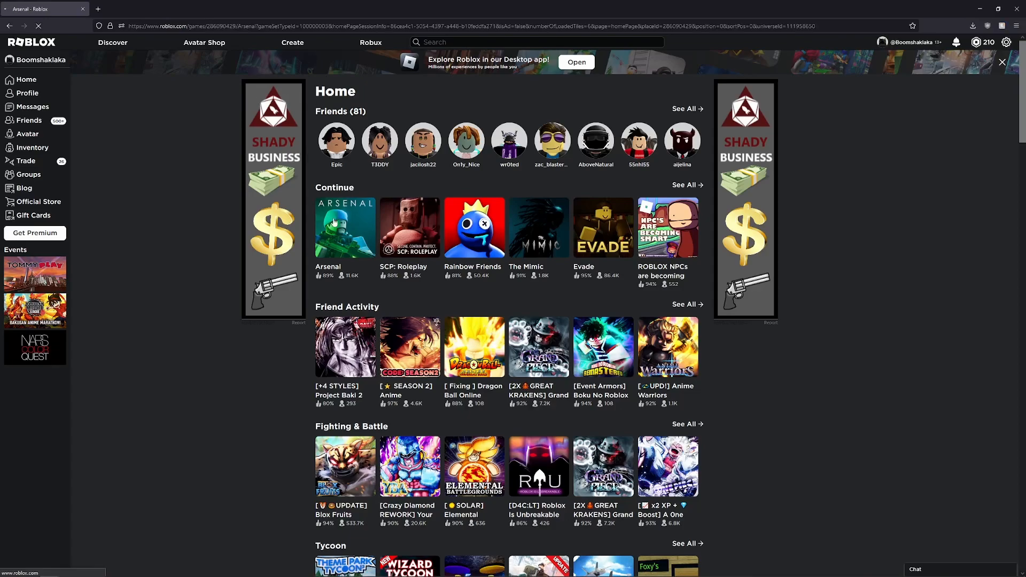
pyautogui.click(344, 227)
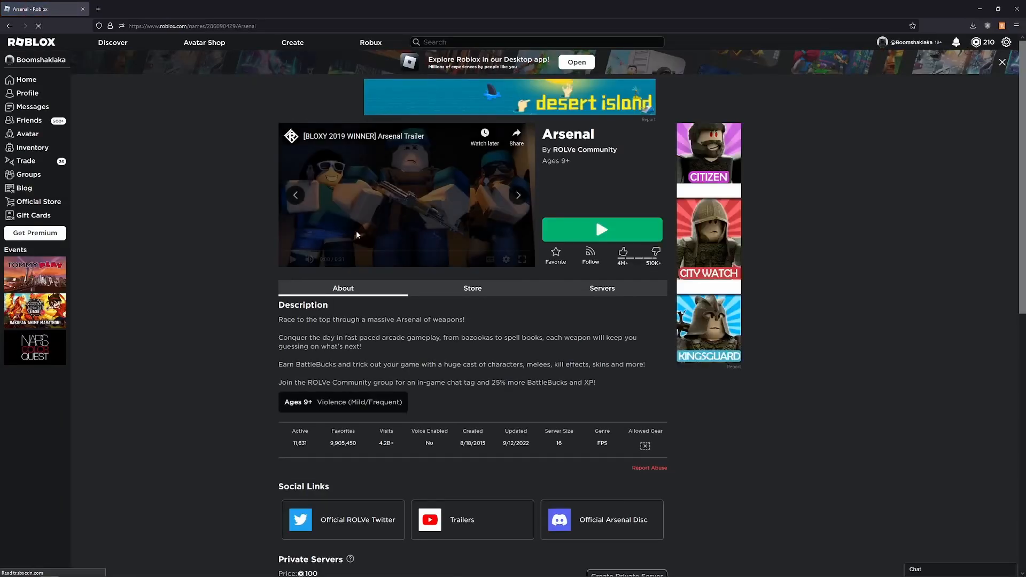
pyautogui.click(601, 229)
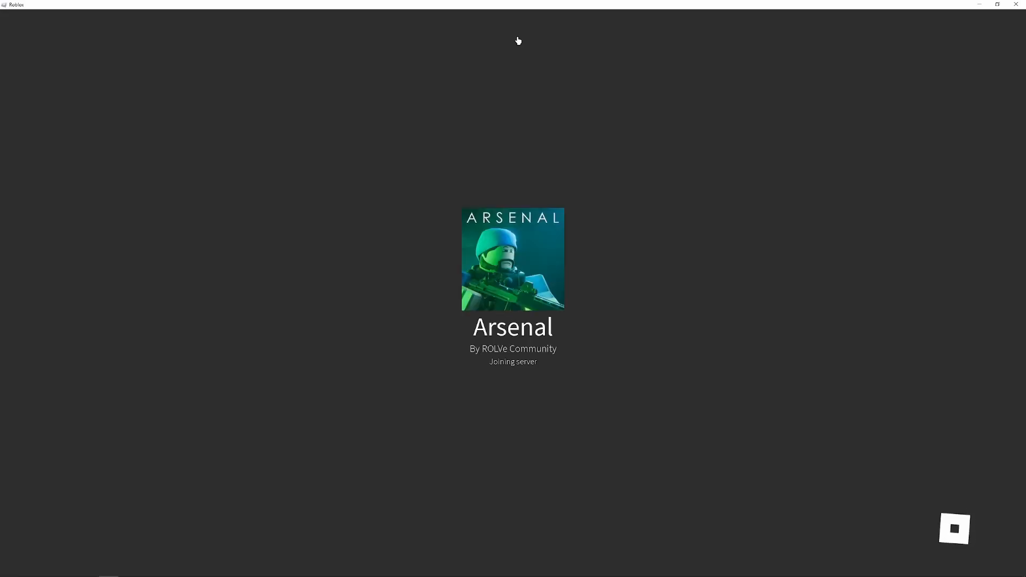
pyautogui.moveTo(504, 76)
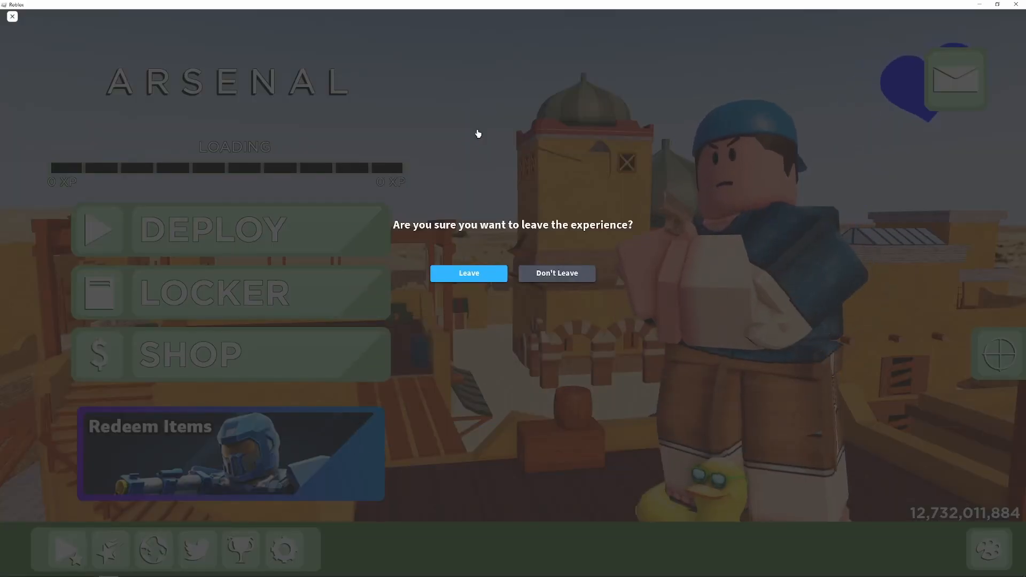
pyautogui.click(468, 273)
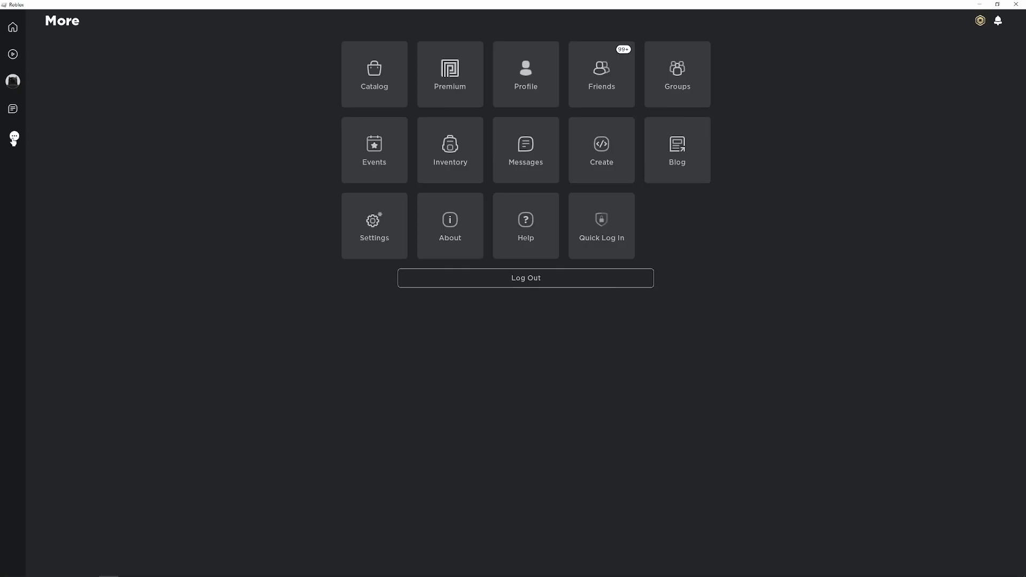
pyautogui.moveTo(790, 116)
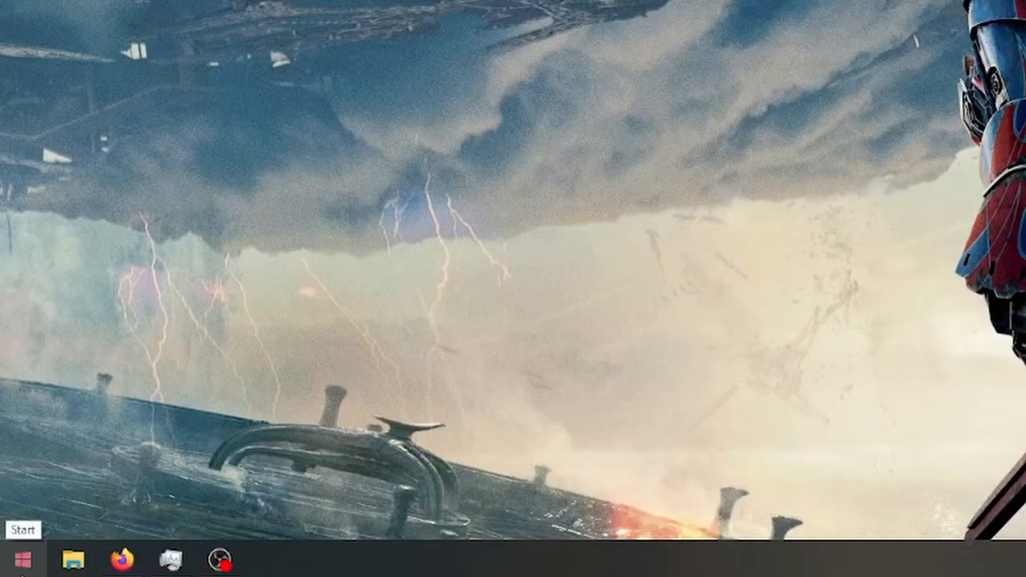
# Step: Open the Roblox Player desktop shortcut's file location
pyautogui.click(13, 558)
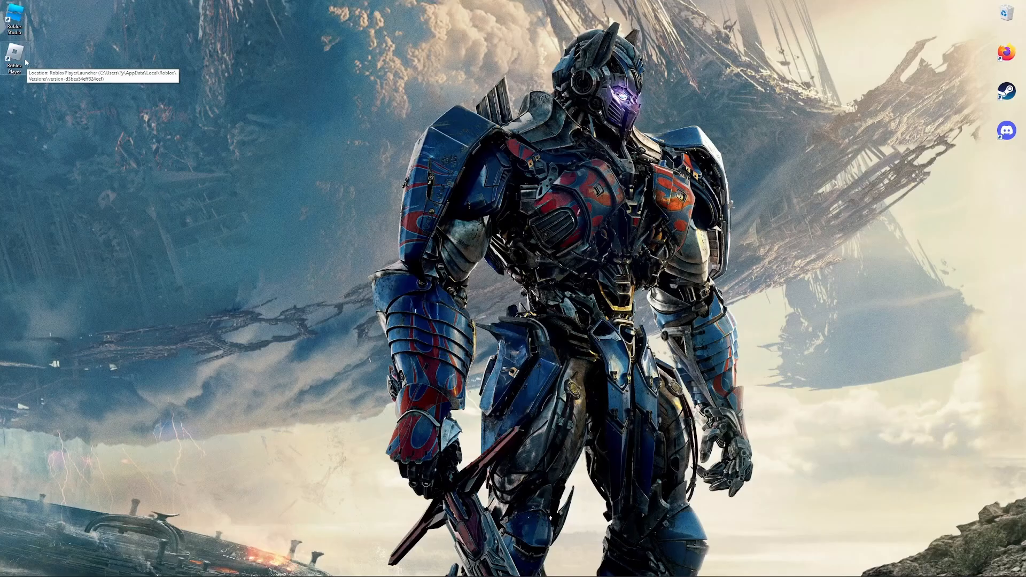
pyautogui.rightClick(9, 57)
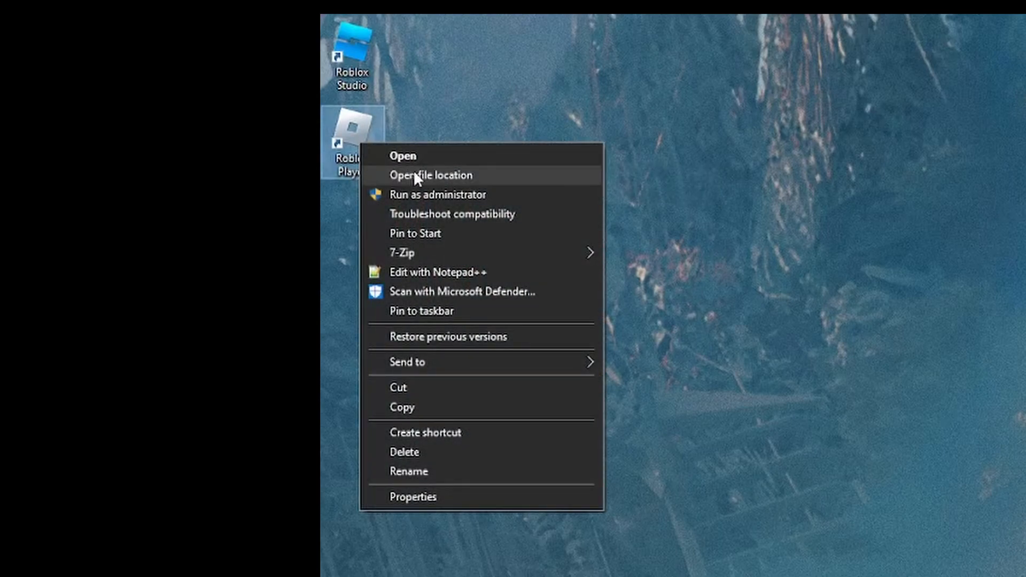
pyautogui.click(431, 175)
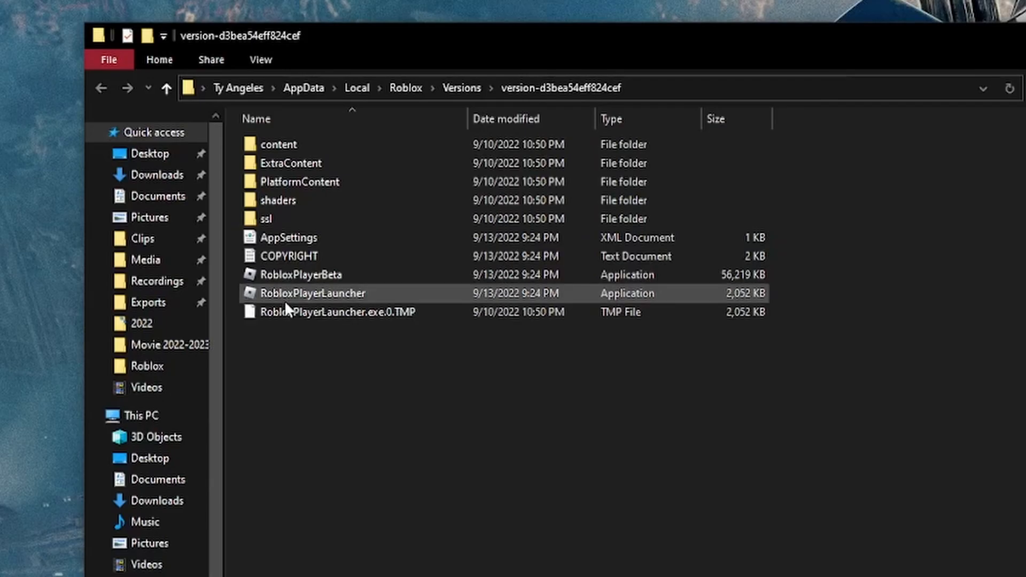
# Step: Select RobloxPlayerBeta and attempt to delete it, which is blocked because it is in use
pyautogui.click(299, 274)
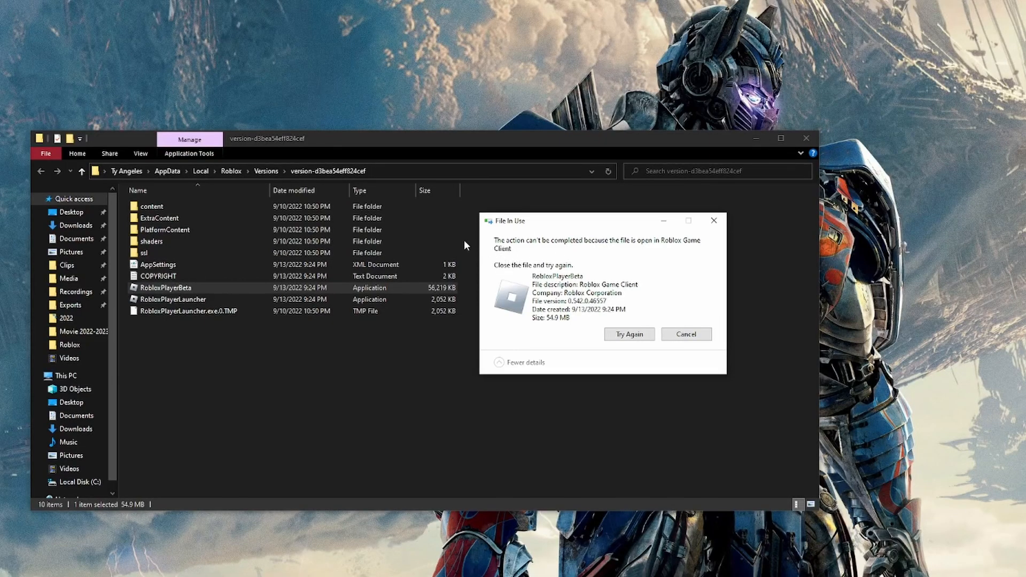
pyautogui.moveTo(618, 259)
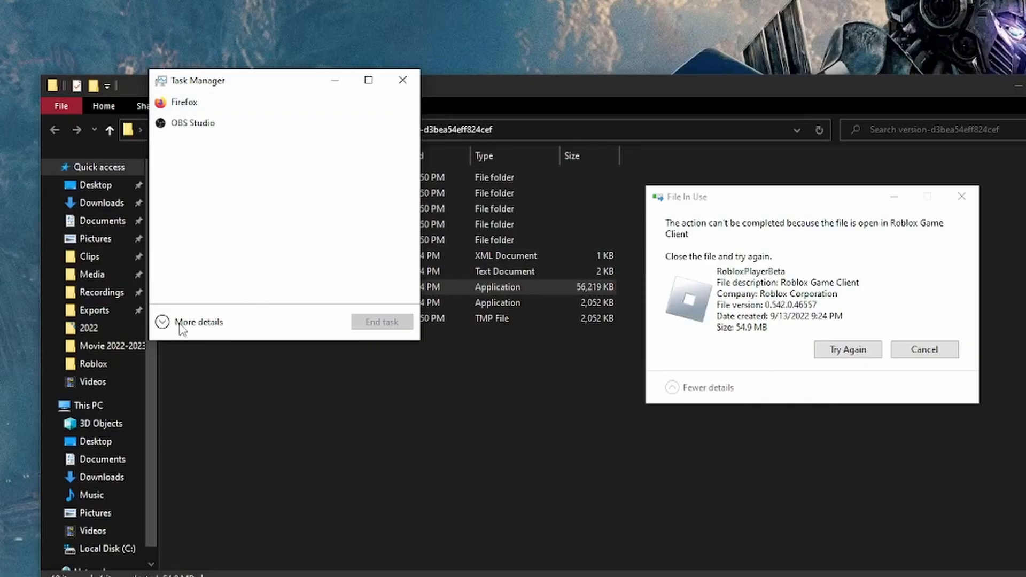
# Step: In Task Manager's detailed view, end the Roblox Game Client (32 bit) process
pyautogui.click(198, 321)
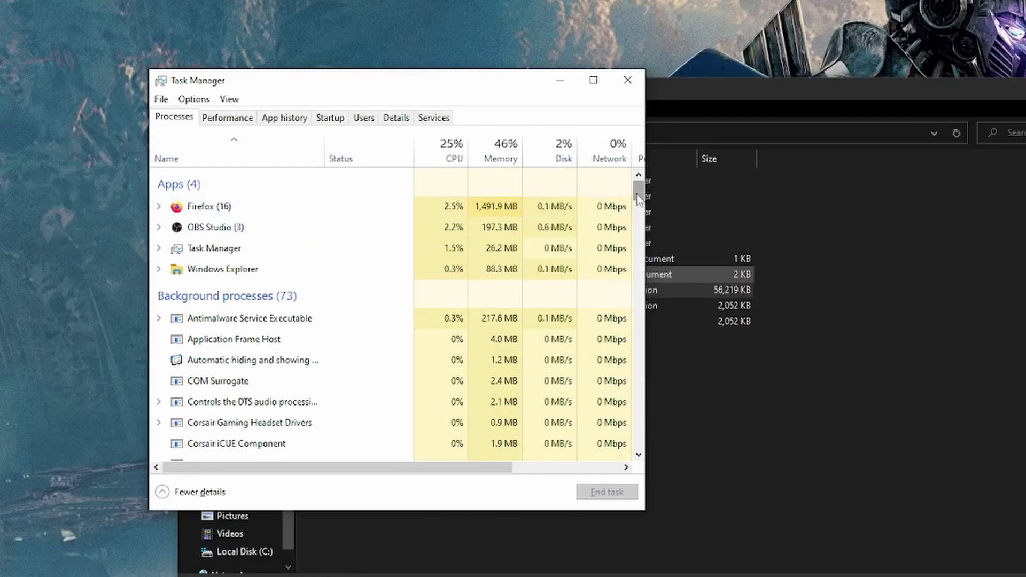
pyautogui.scroll(-3)
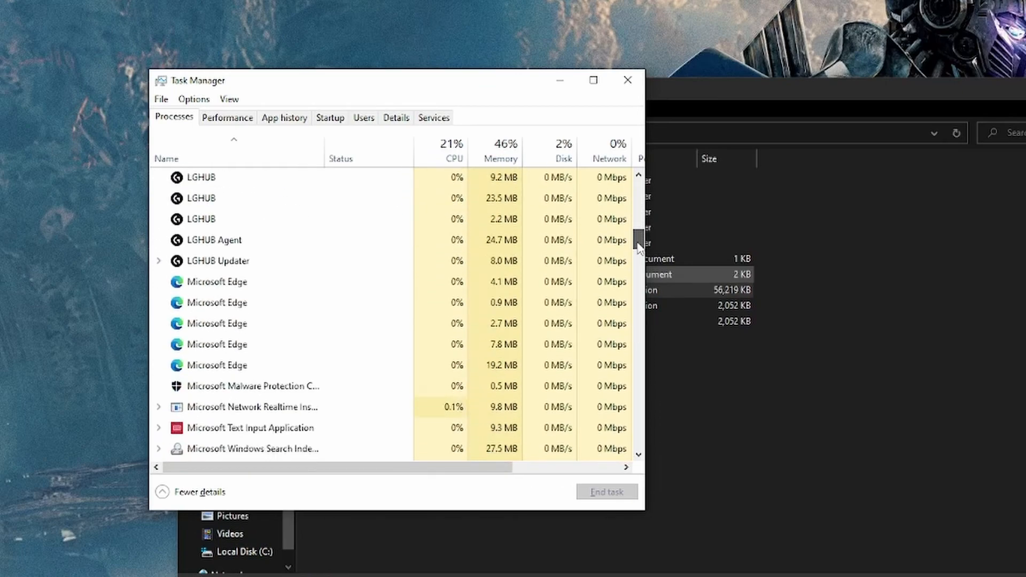
pyautogui.scroll(-3)
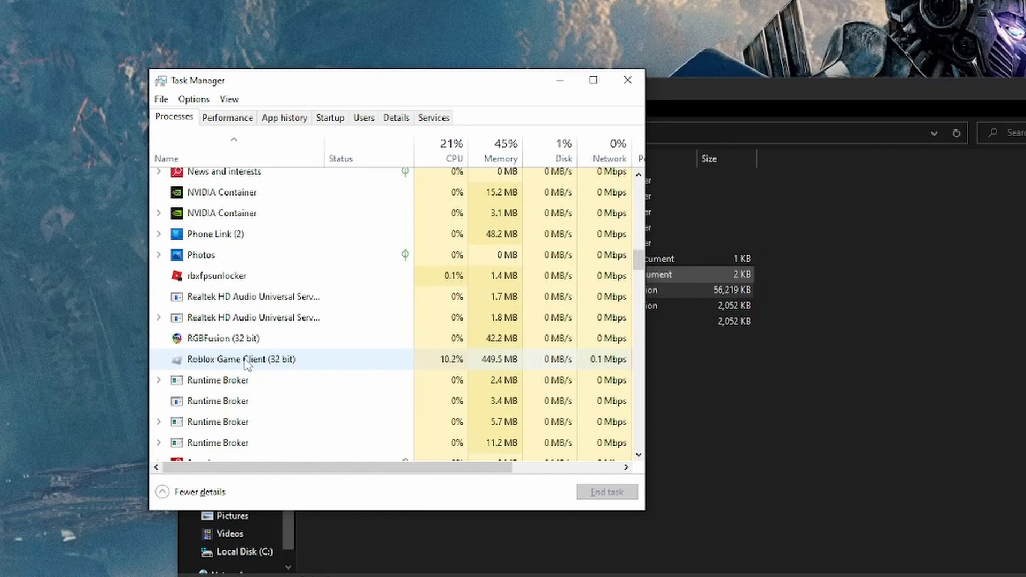
pyautogui.click(241, 359)
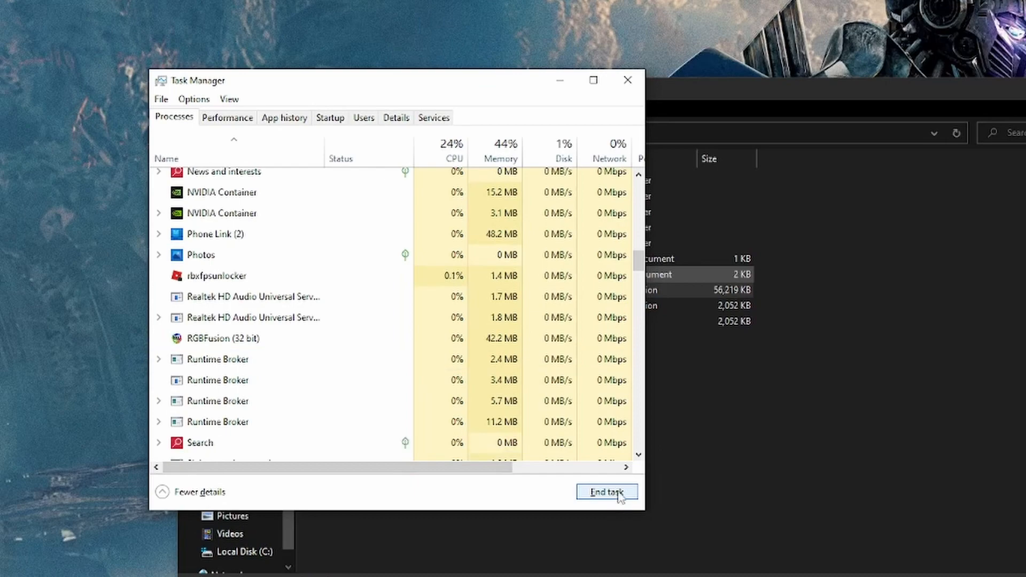
pyautogui.click(605, 492)
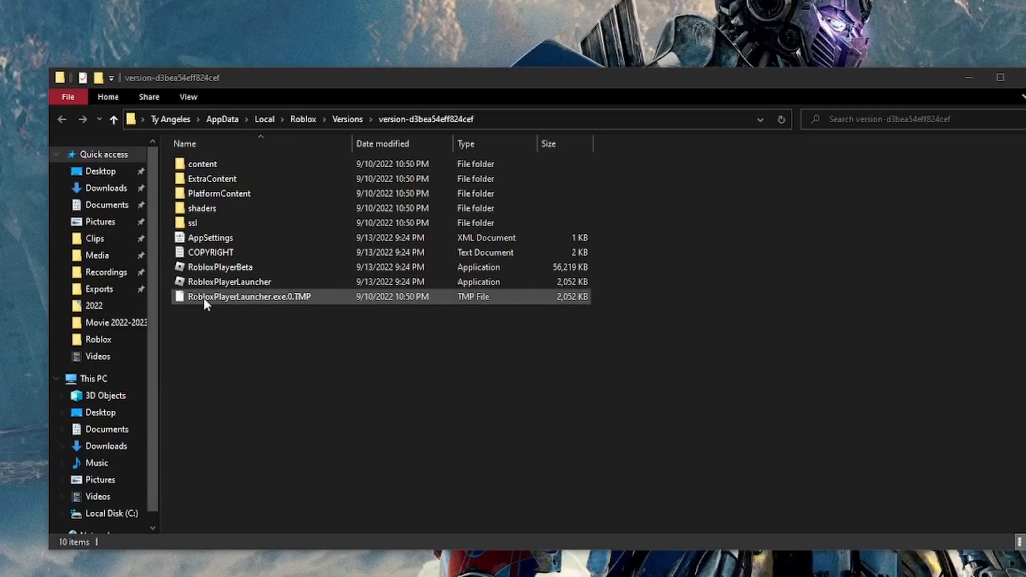
# Step: Delete RobloxPlayerBeta and RobloxPlayerLauncher.exe.0.TMP from the Roblox version folder
pyautogui.click(219, 267)
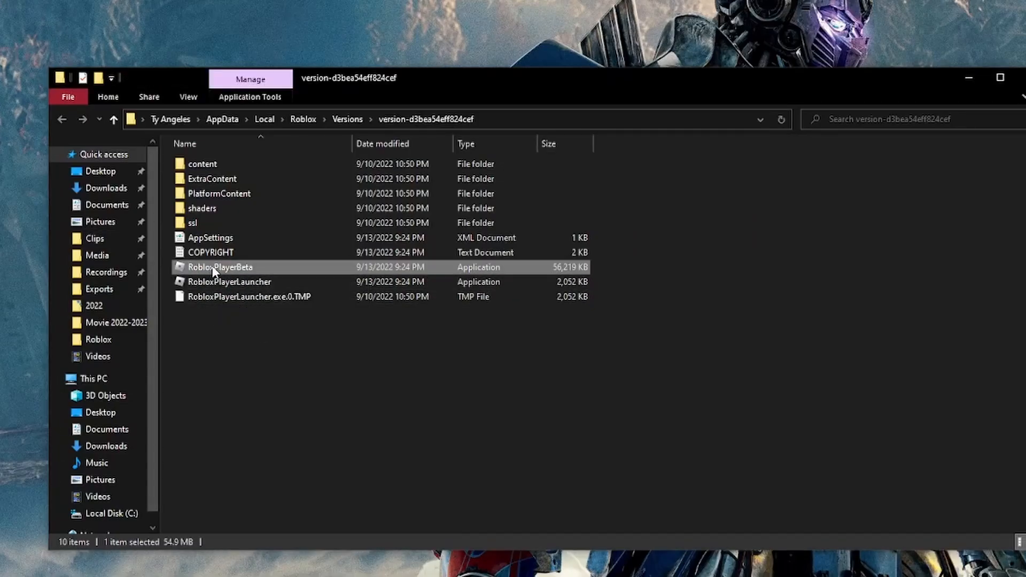
pyautogui.moveTo(219, 267)
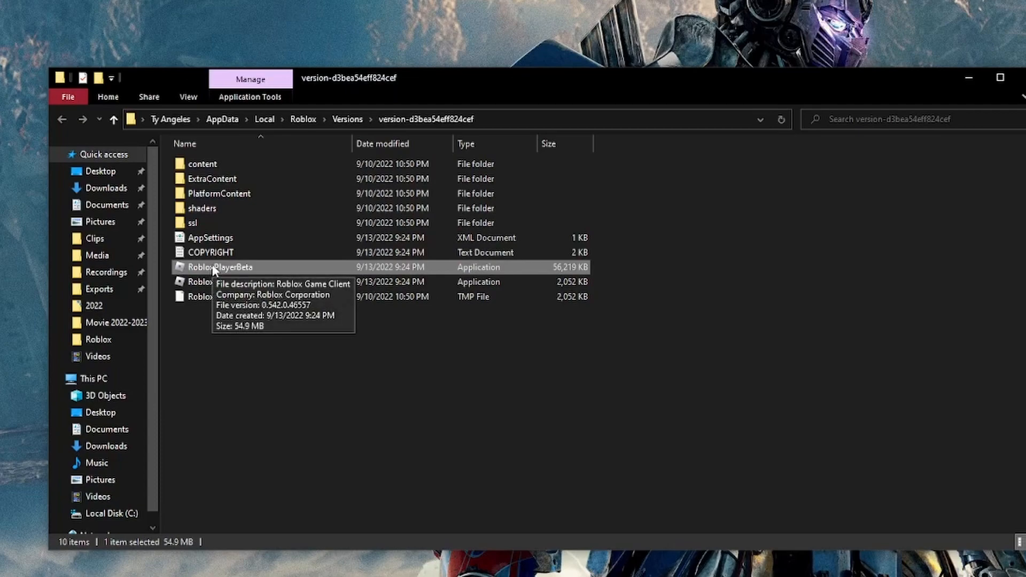
pyautogui.rightClick(226, 268)
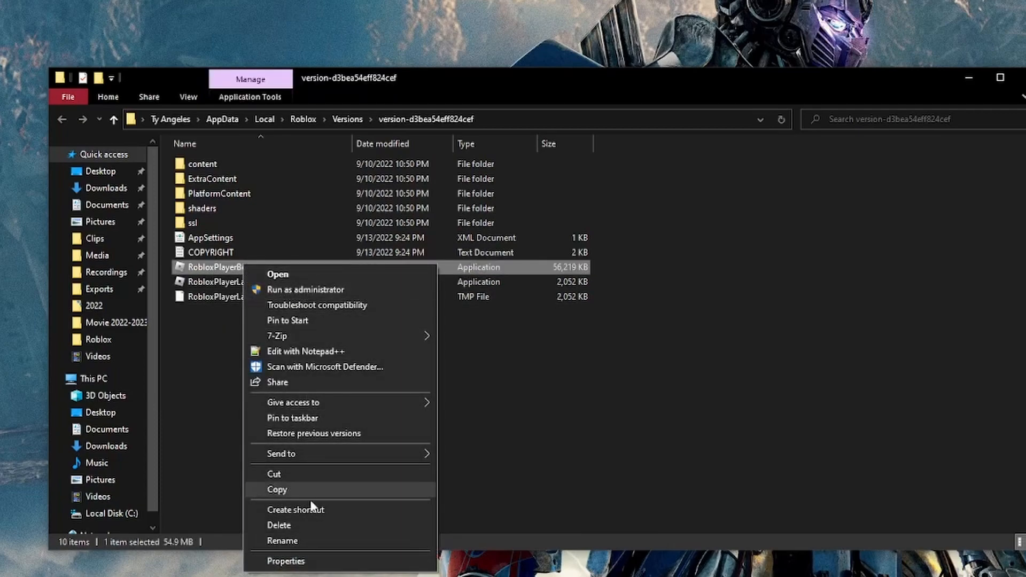
pyautogui.click(278, 525)
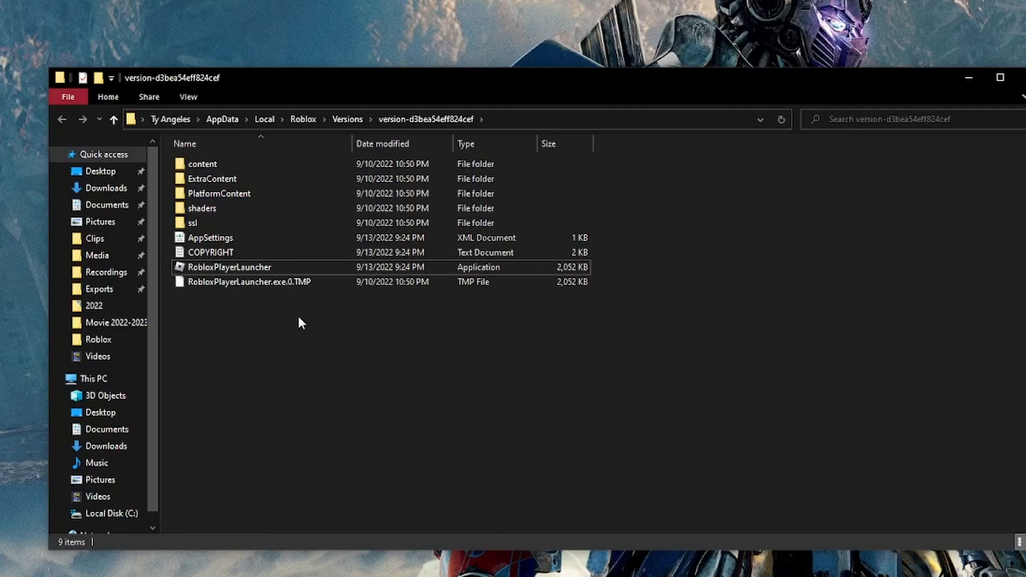
pyautogui.click(248, 282)
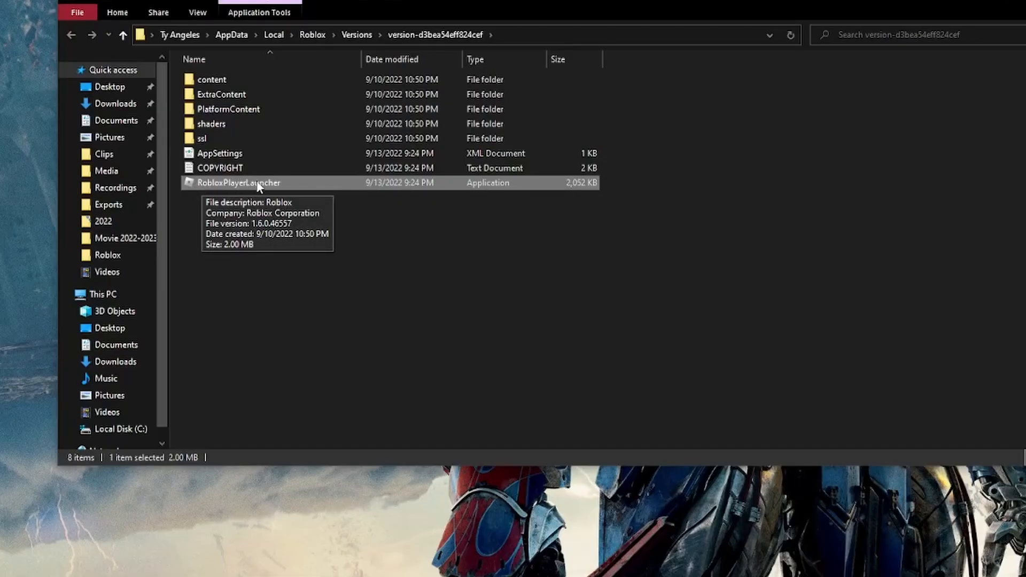
# Step: Tick 'Run this program as an administrator' in RobloxPlayerLauncher's Compatibility properties and confirm
pyautogui.rightClick(237, 183)
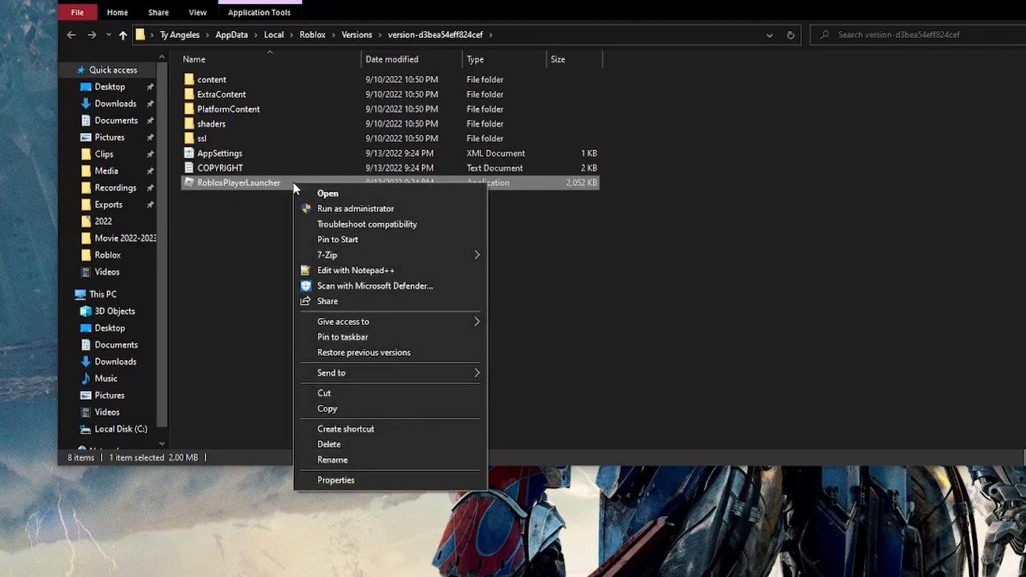
pyautogui.moveTo(335, 479)
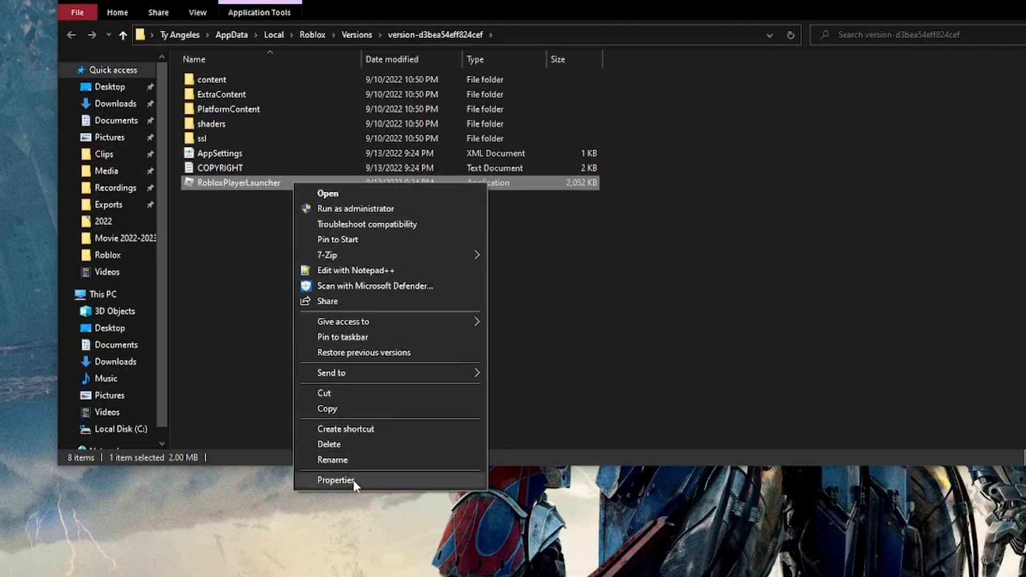
pyautogui.click(336, 480)
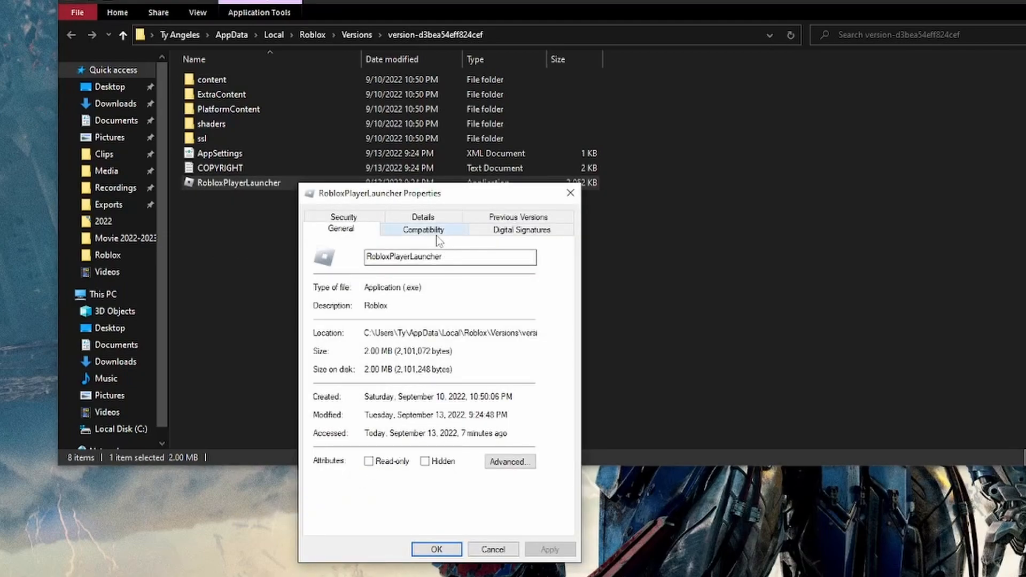
pyautogui.click(424, 229)
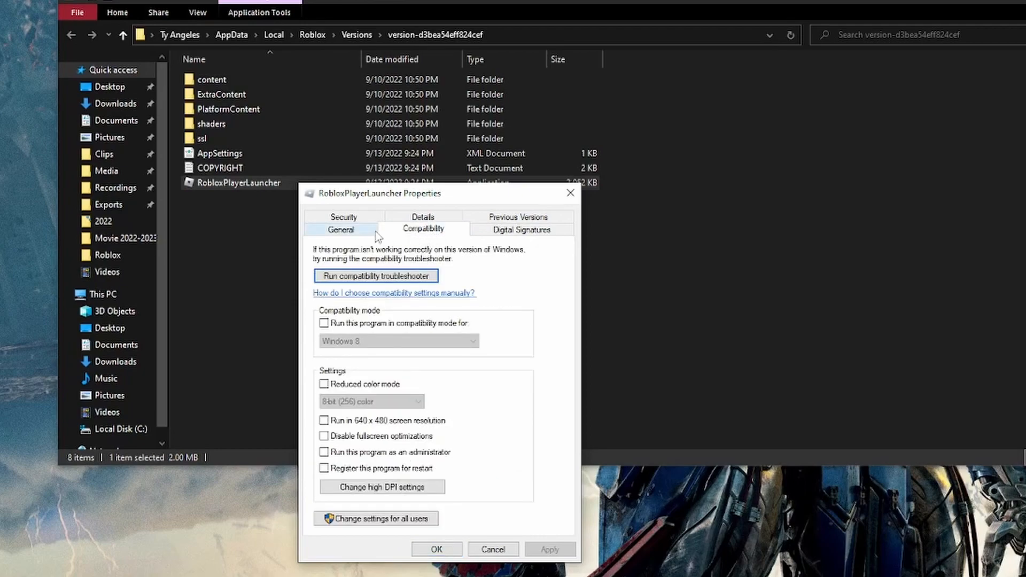
pyautogui.moveTo(547, 377)
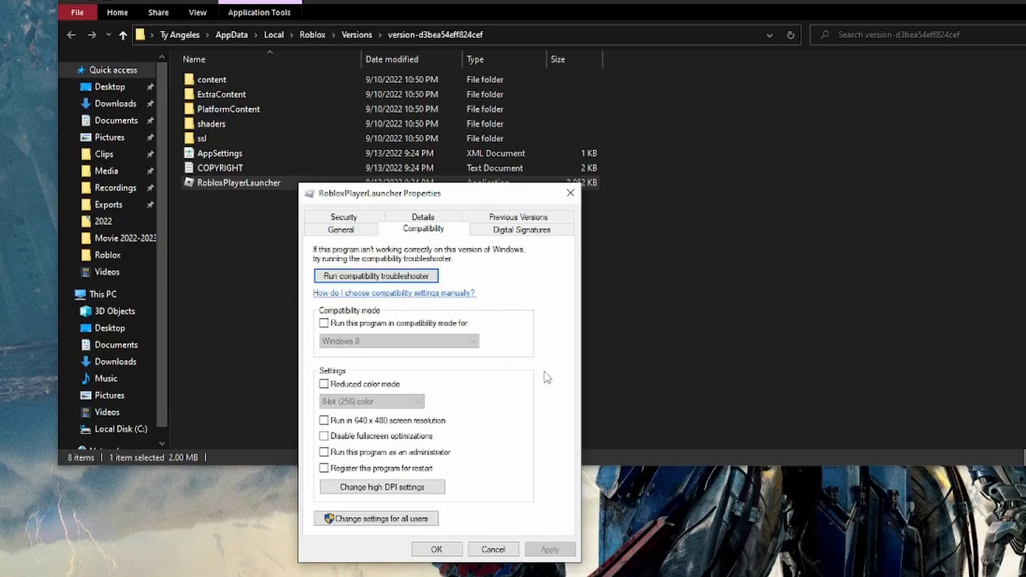
pyautogui.click(323, 452)
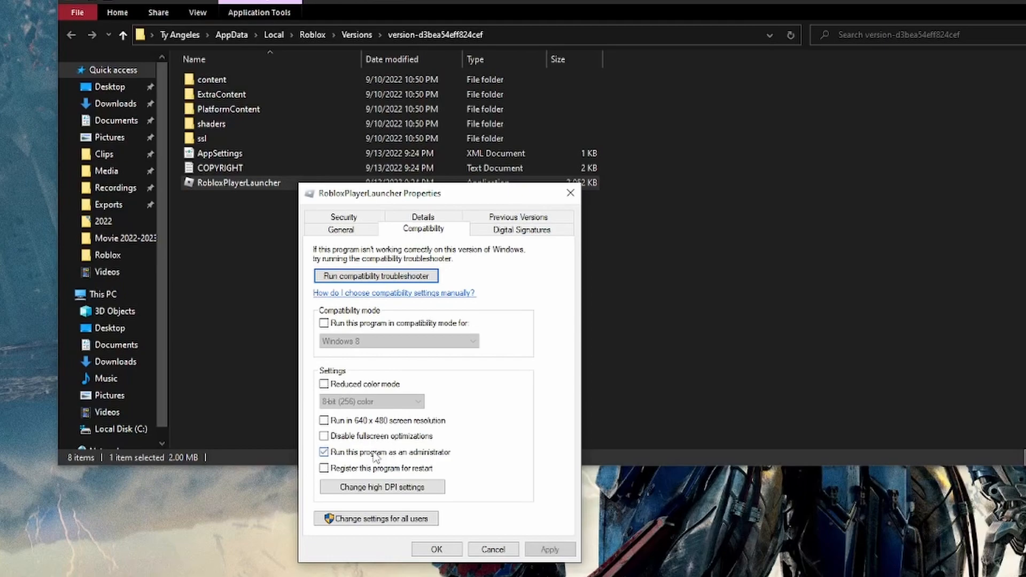
pyautogui.click(550, 549)
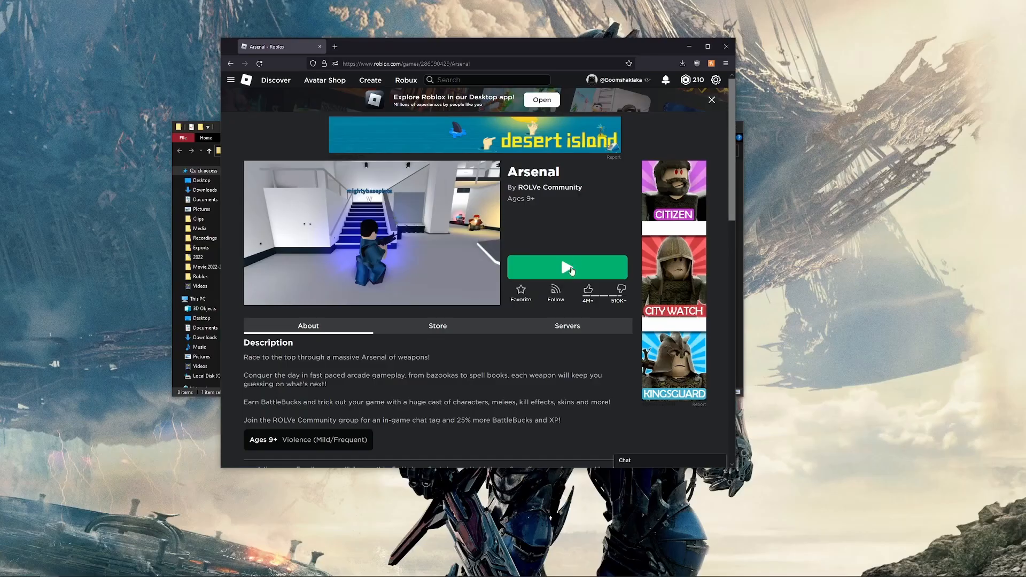
# Step: Launch Arsenal through RobloxPlayerLauncher, then close the unresponsive Roblox Game Client
pyautogui.click(566, 267)
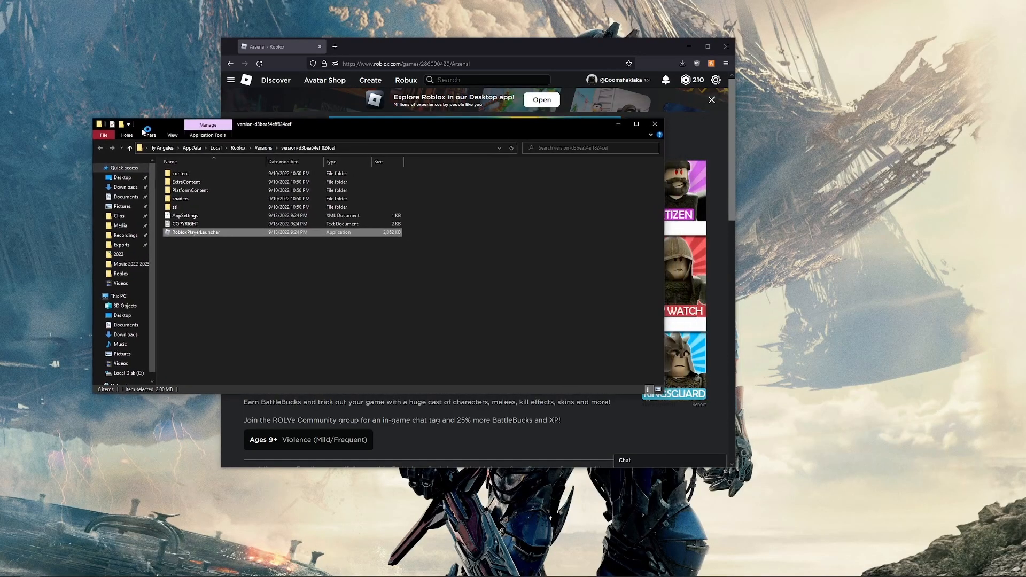
pyautogui.doubleClick(195, 233)
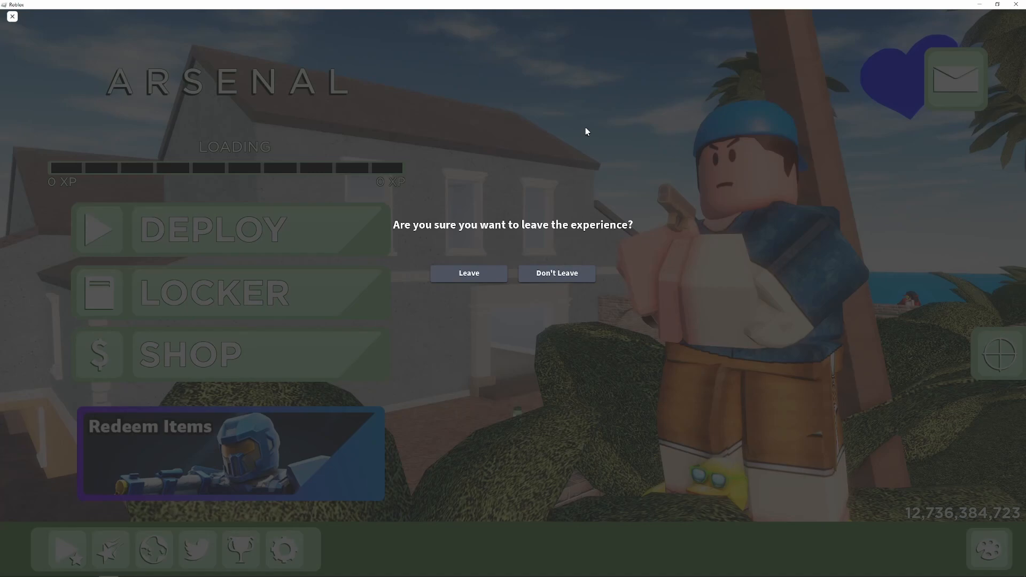
pyautogui.moveTo(422, 233)
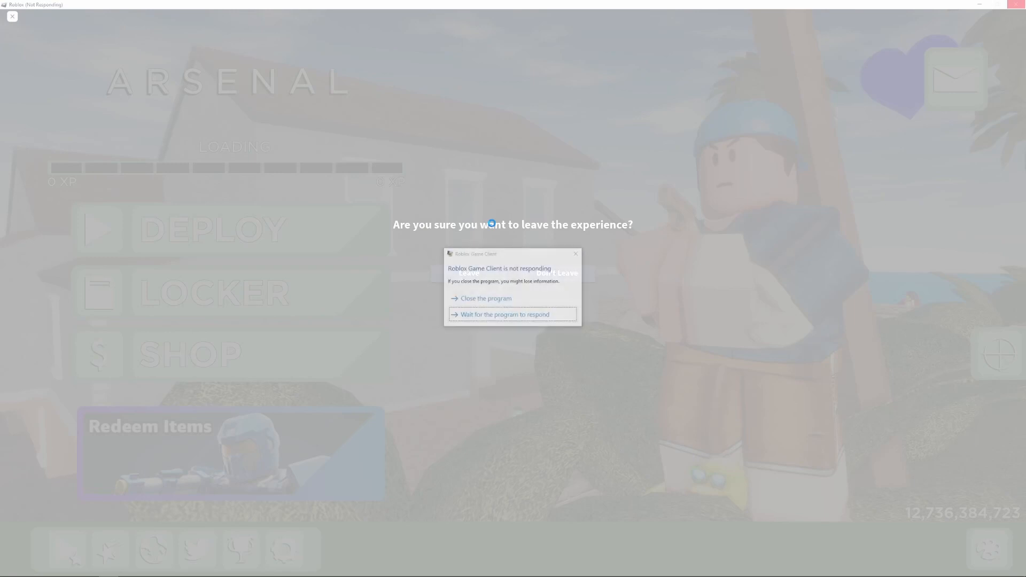
pyautogui.click(486, 298)
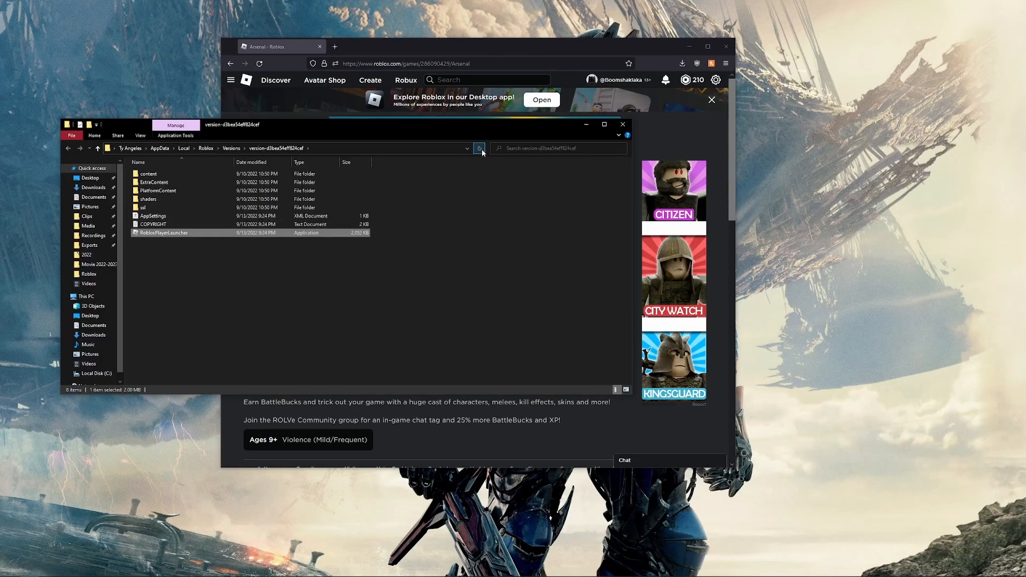
pyautogui.moveTo(177, 241)
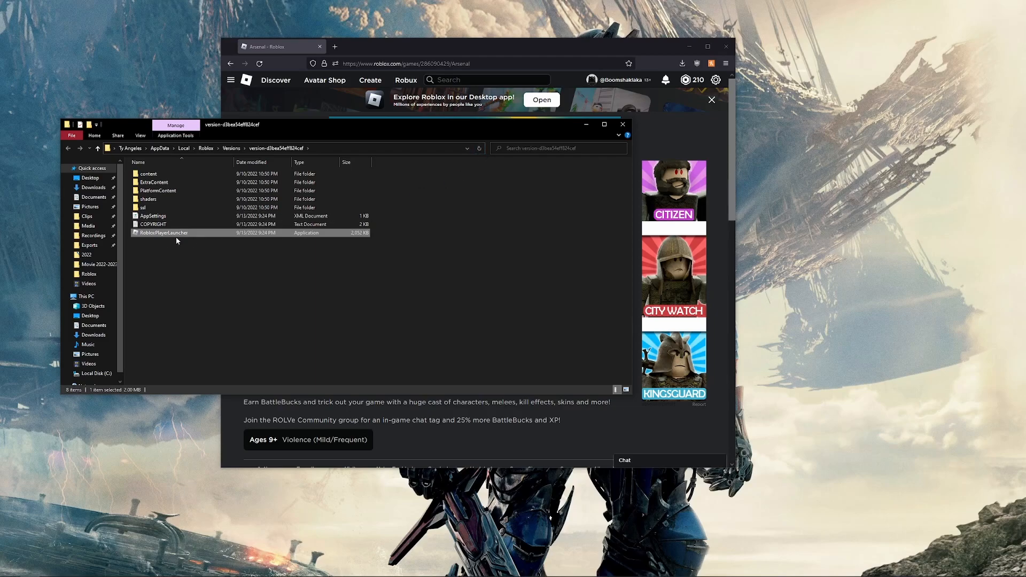
# Step: Rerun the launcher, dismiss the install prompt, join Adopt Me!, and leave while it loads
pyautogui.doubleClick(163, 233)
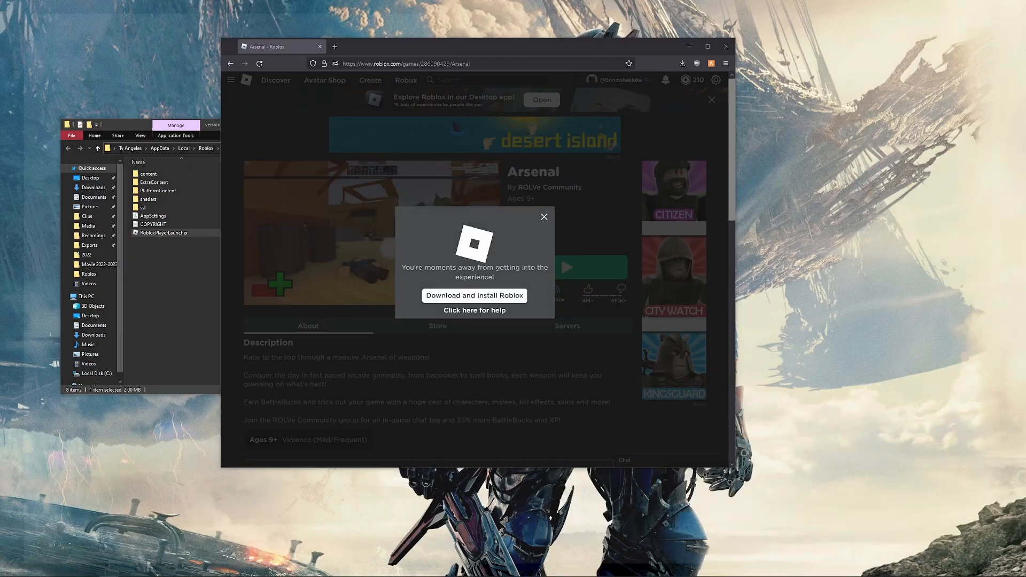
pyautogui.click(474, 295)
pyautogui.write('Adopt Me')
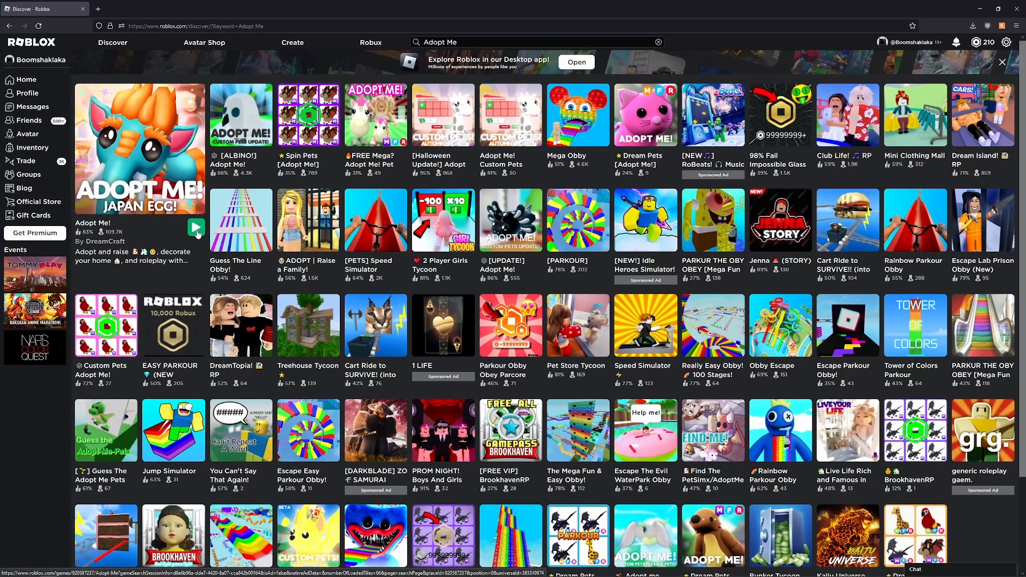
pyautogui.click(196, 229)
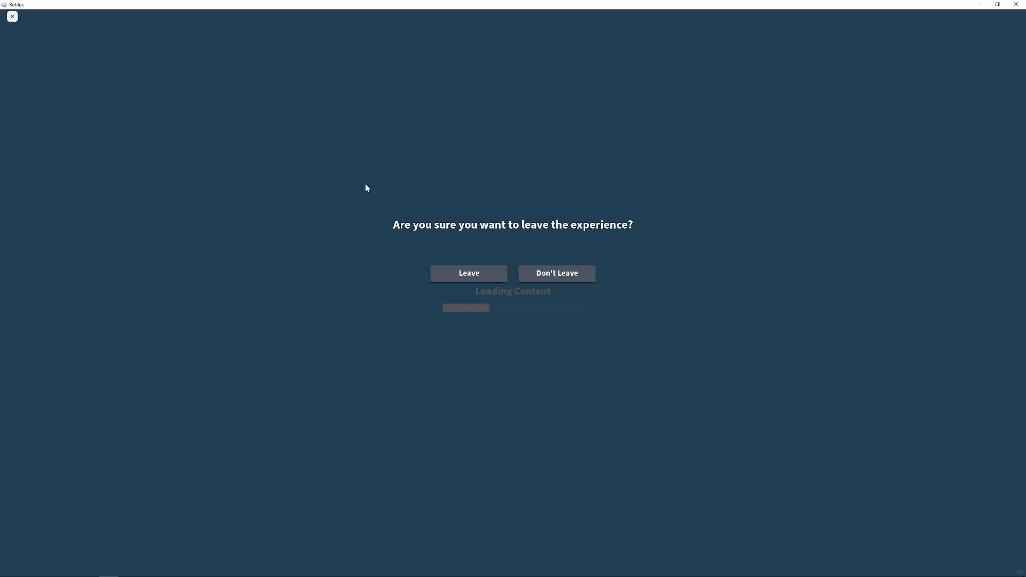
pyautogui.click(468, 273)
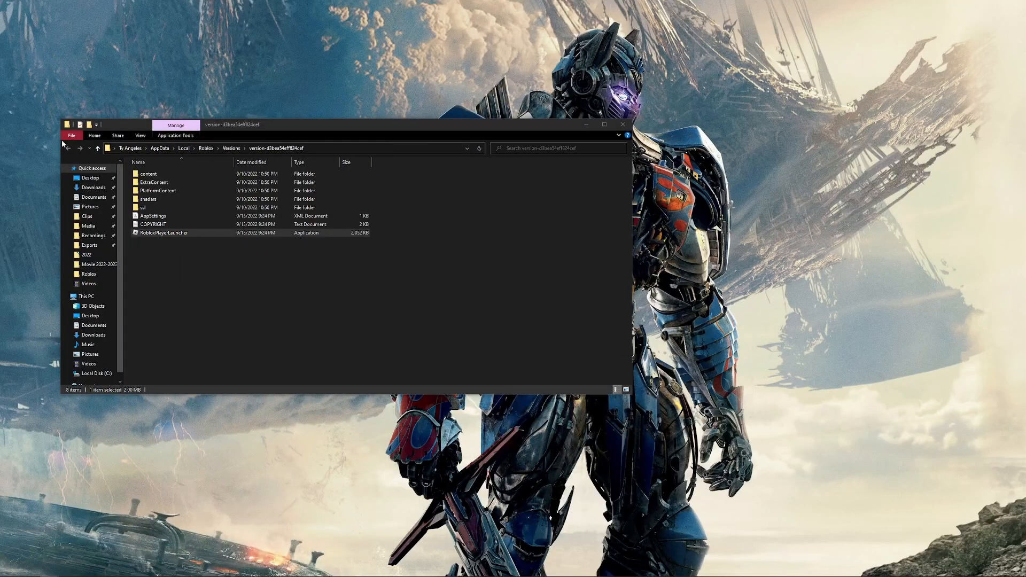
# Step: Switch RobloxPlayerLauncher from administrator mode to Windows 8 compatibility mode
pyautogui.rightClick(164, 232)
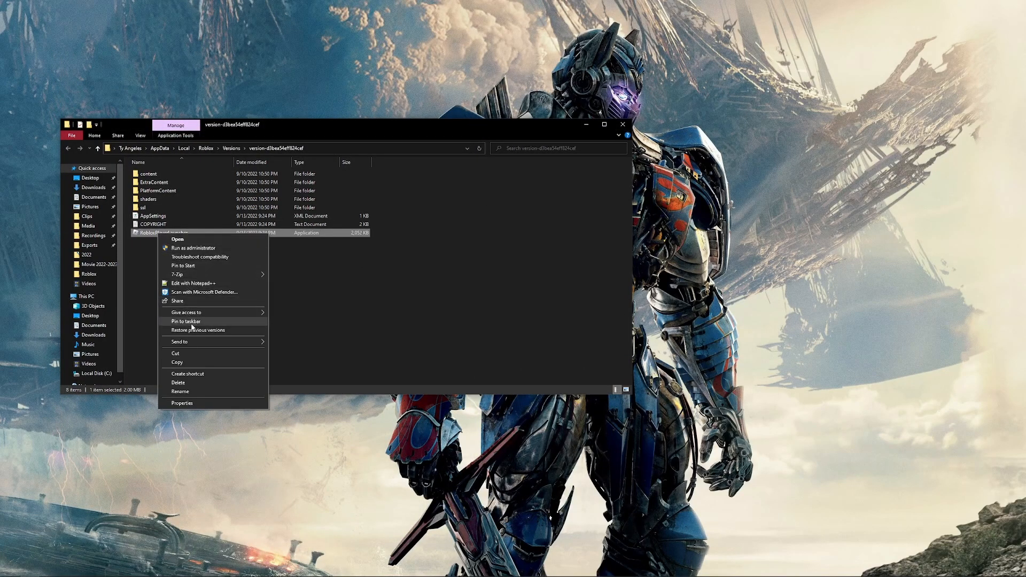
pyautogui.click(182, 403)
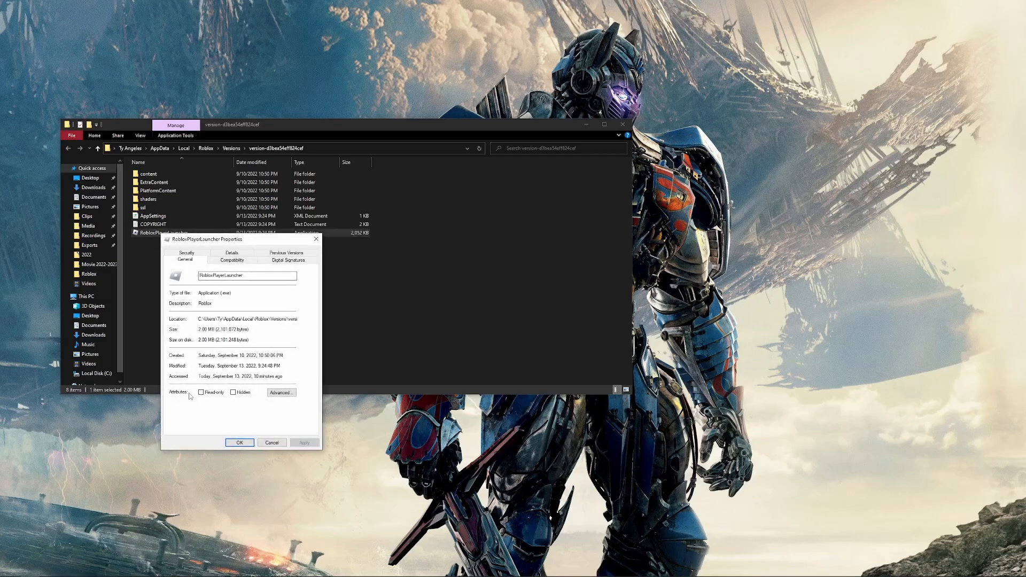
pyautogui.click(231, 260)
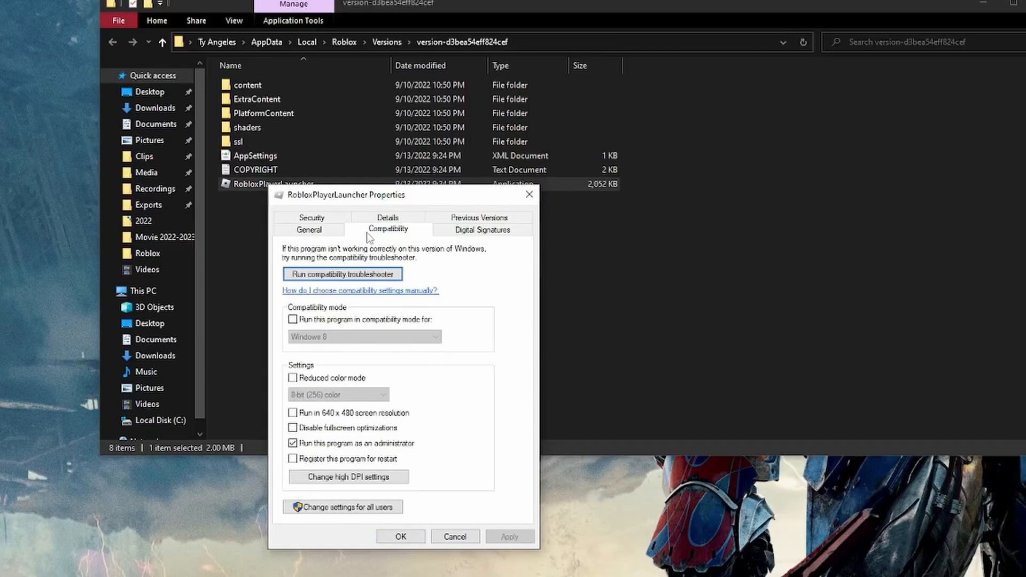
pyautogui.click(292, 443)
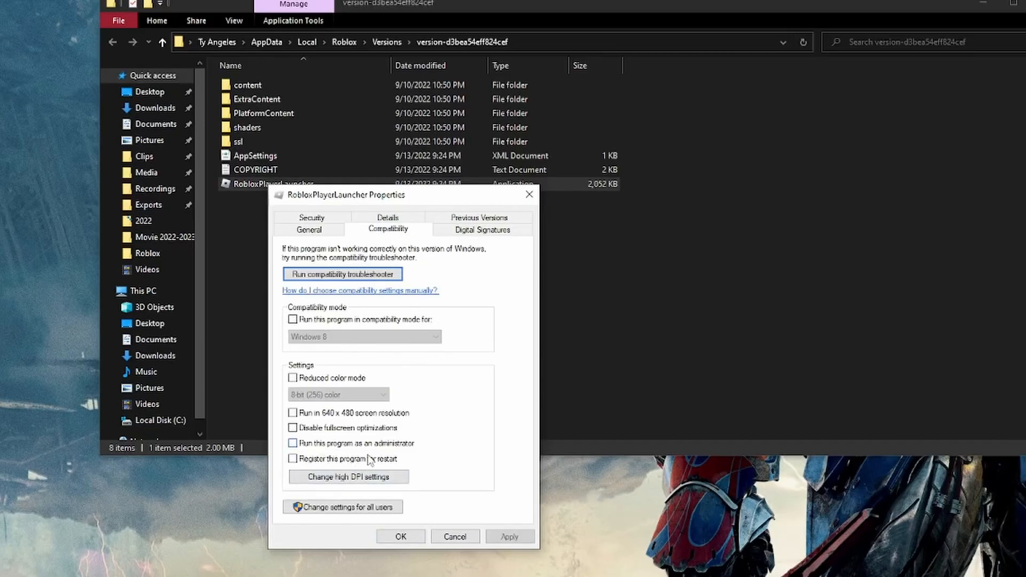
pyautogui.moveTo(316, 326)
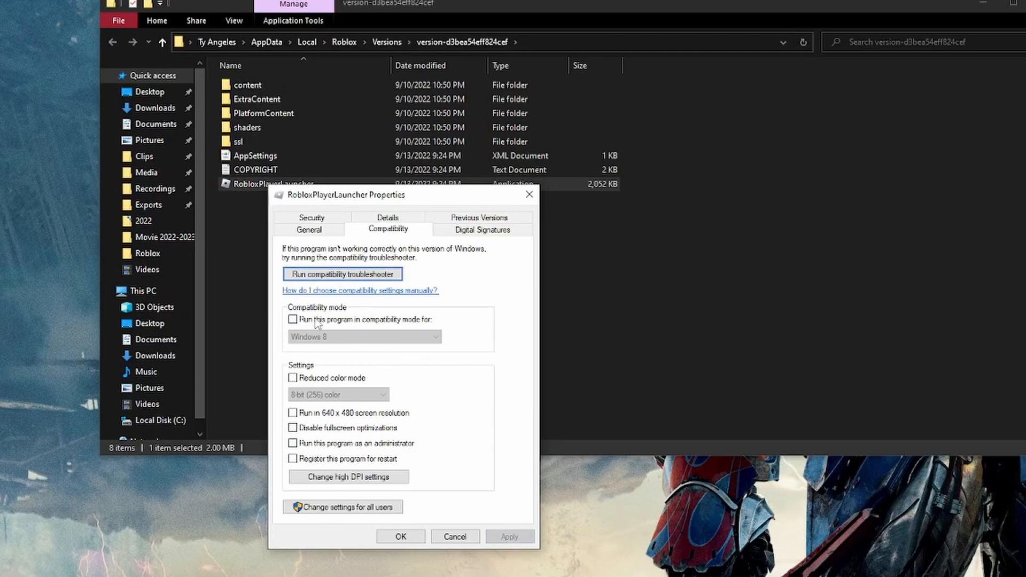
pyautogui.click(293, 320)
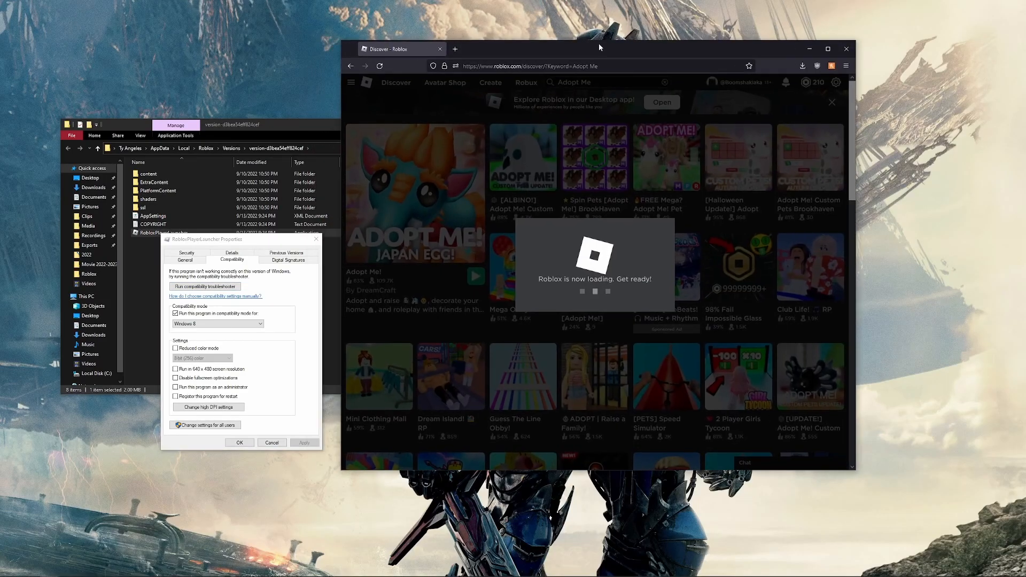
pyautogui.moveTo(482, 195)
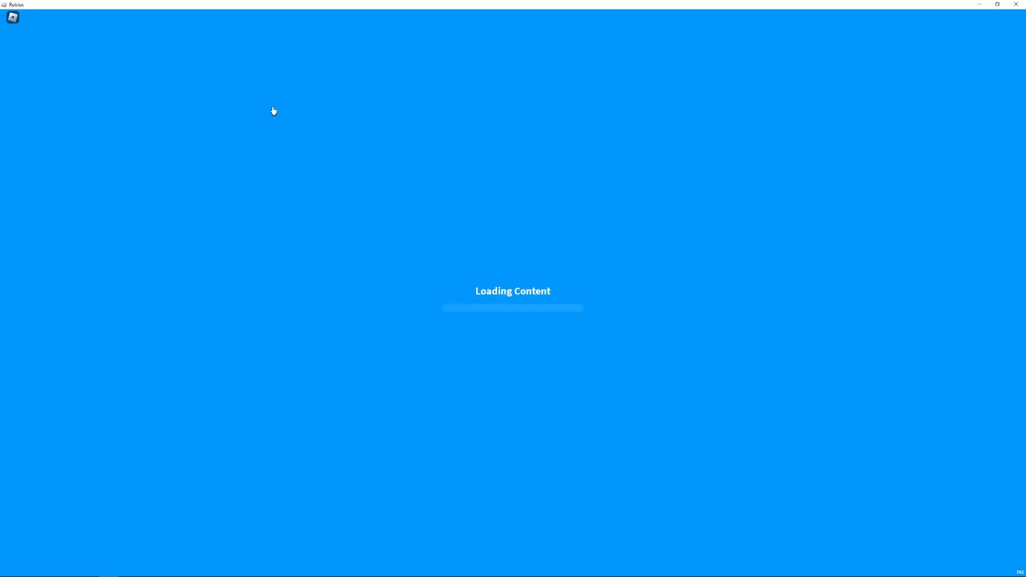
# Step: Exit the loading Roblox game and confirm Leave
pyautogui.click(12, 16)
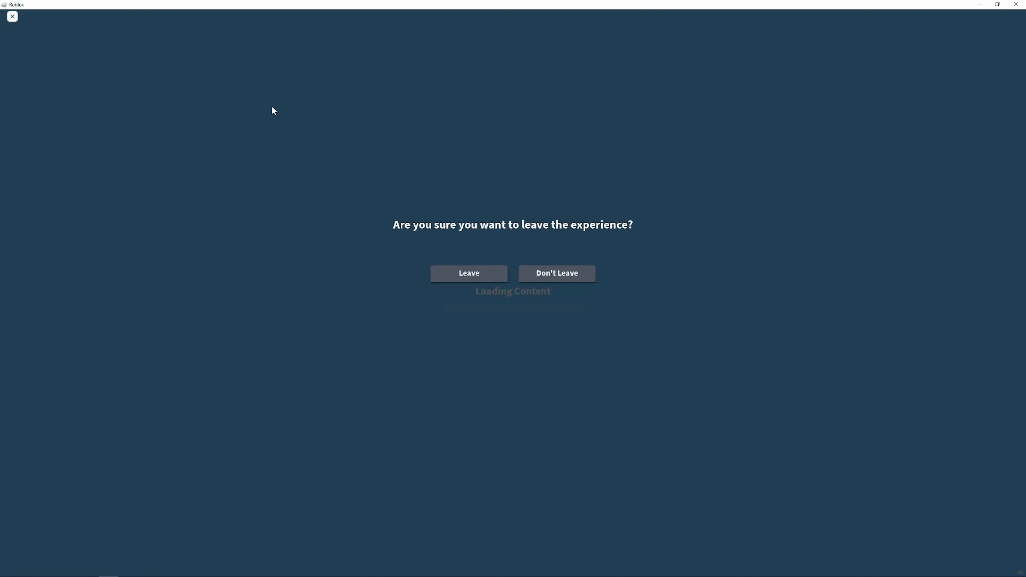
pyautogui.click(468, 273)
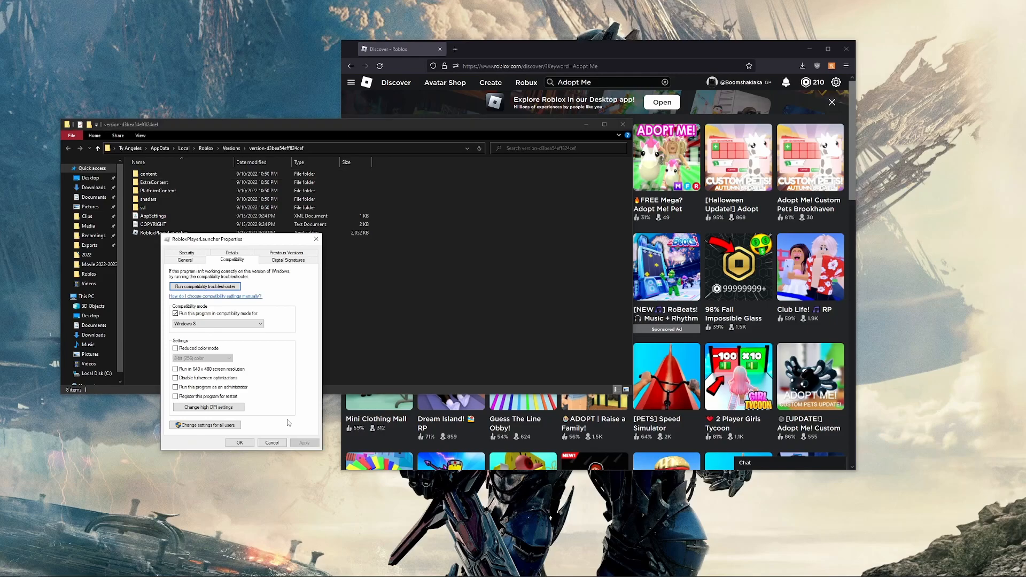